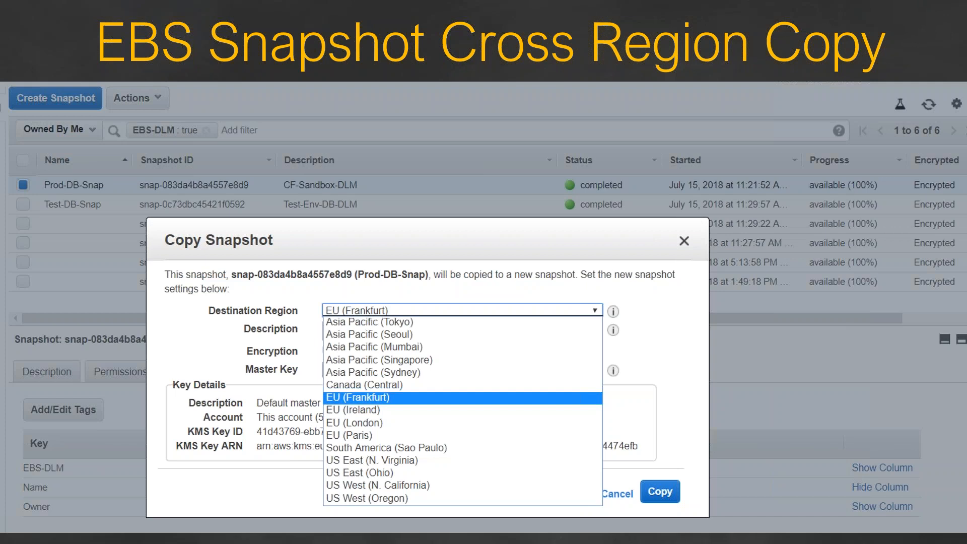
{"action": "mouse_move", "coordinate": [560, 314]}
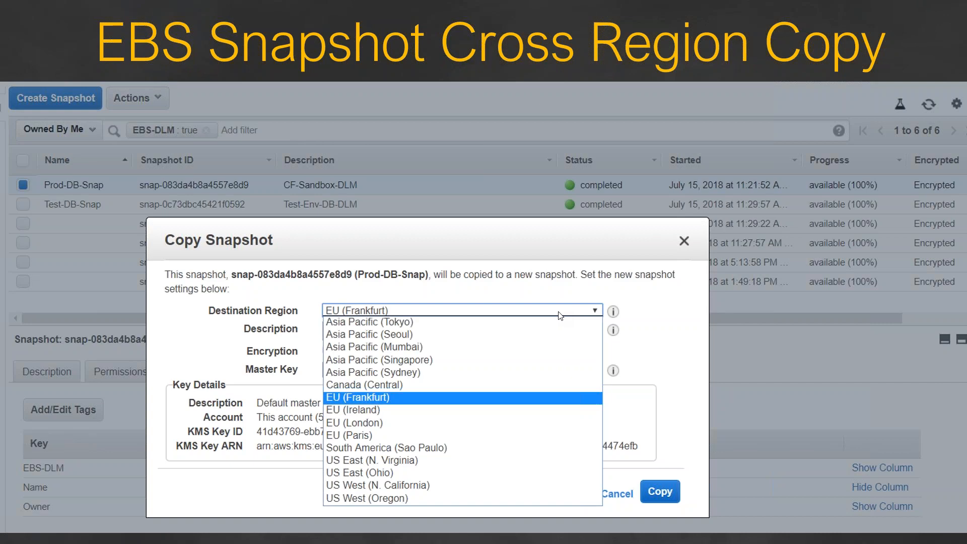
{"action": "mouse_move", "coordinate": [546, 325]}
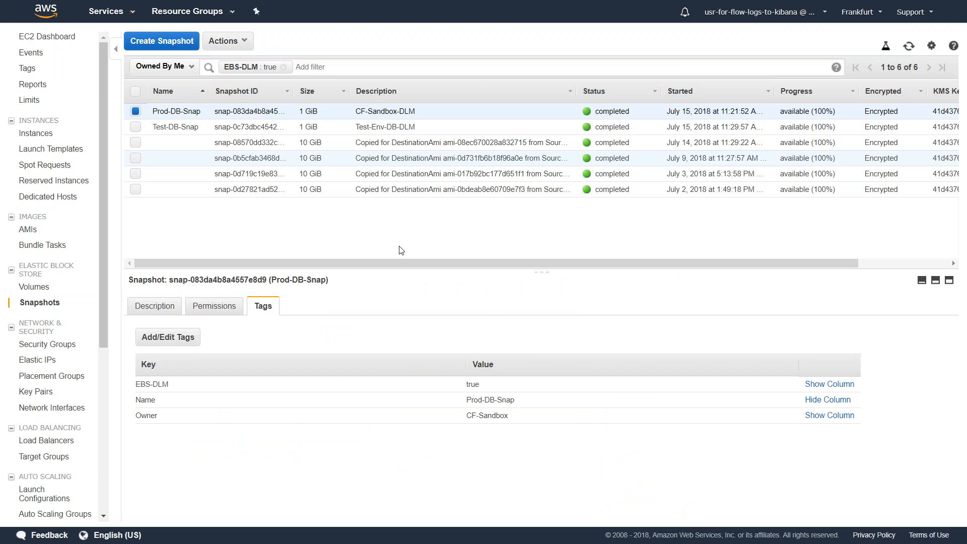
{"action": "mouse_move", "coordinate": [394, 229]}
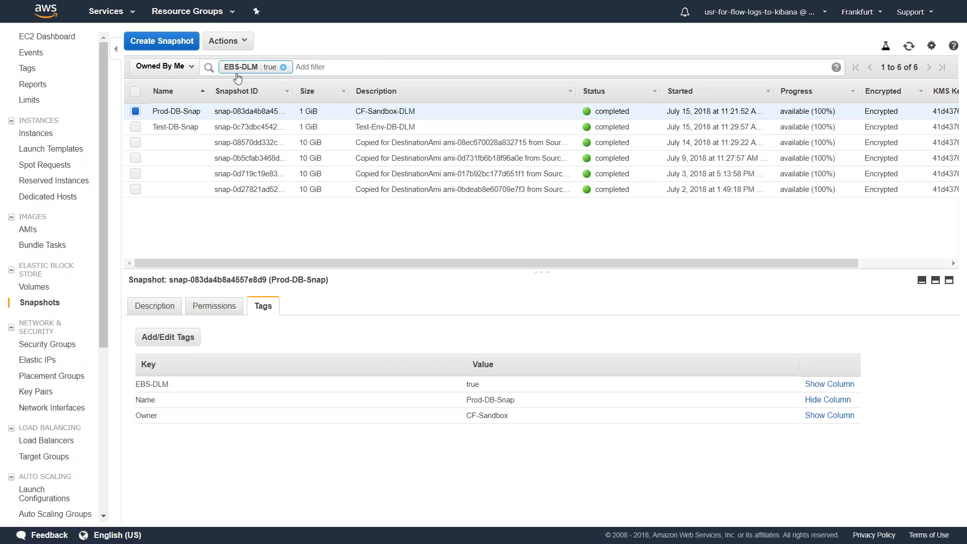
Run describe-snapshots to confirm us-east-1 has no EBS-DLM-tagged snapshots yet
{"action": "left_click", "coordinate": [860, 12]}
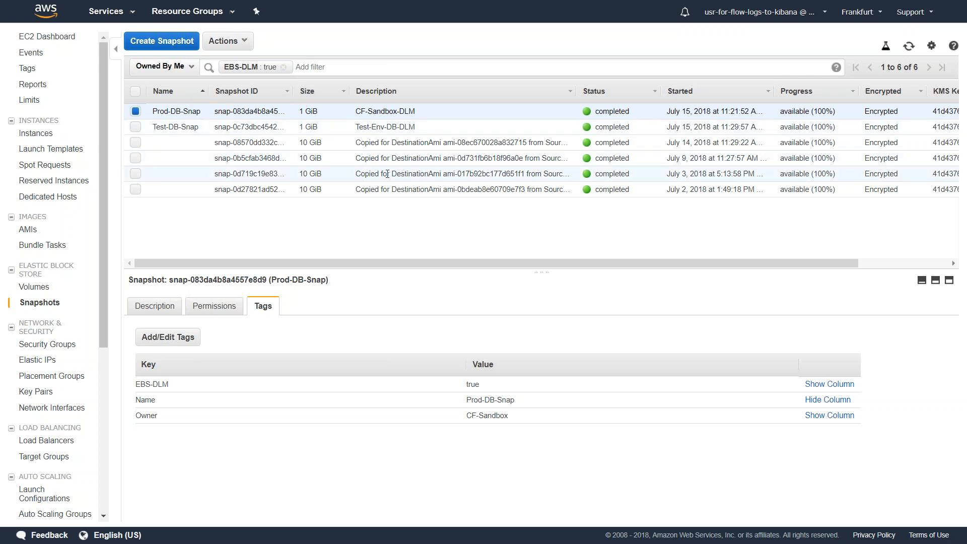
{"action": "mouse_move", "coordinate": [546, 326]}
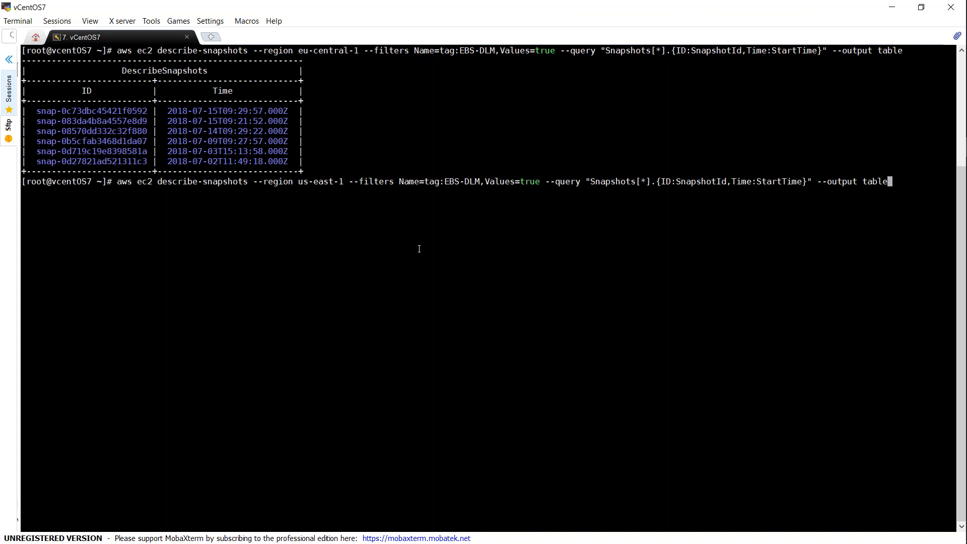
{"action": "double_click", "coordinate": [315, 181]}
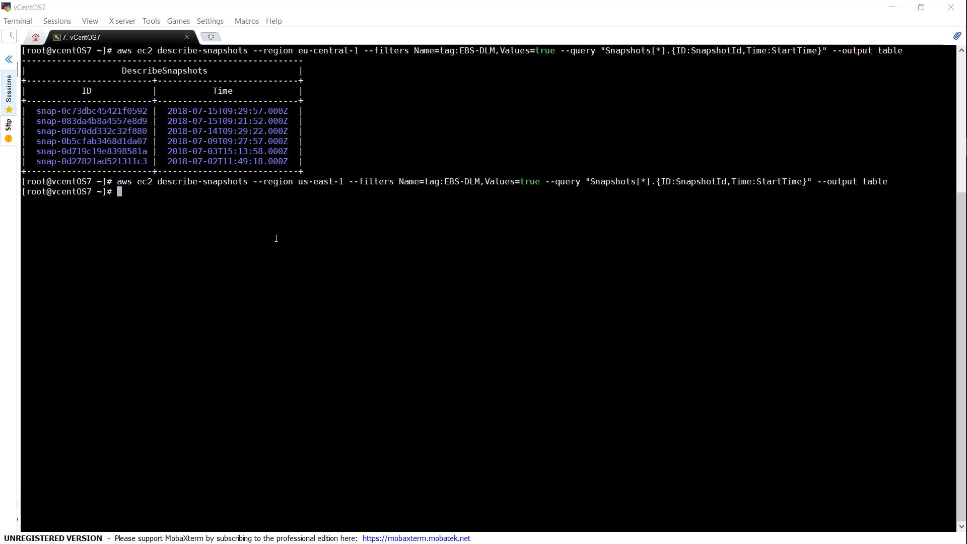
Draft a placeholder aws ec2 copy-snapshot command with region placeholders, then cancel it
{"action": "type", "text": "aws ec2 copy-snapshot \\"}
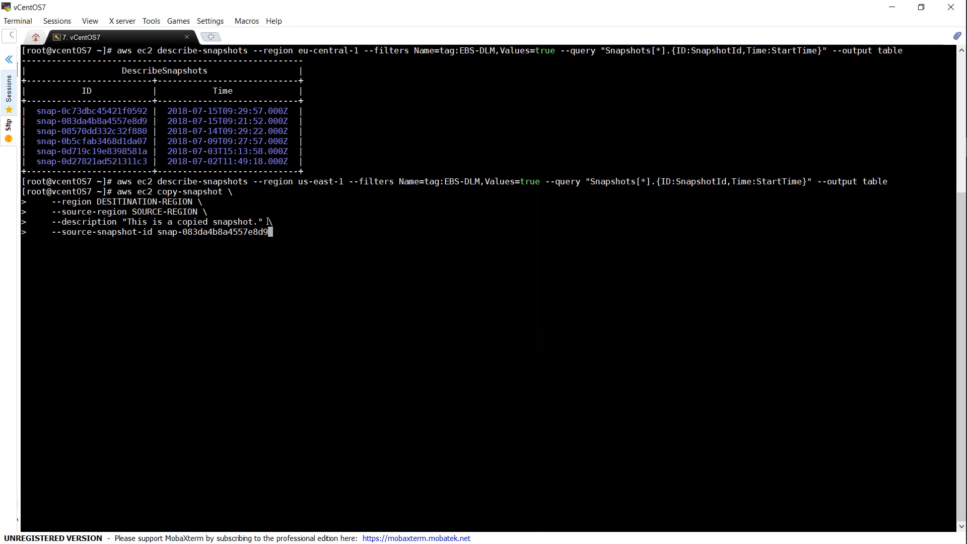
{"action": "double_click", "coordinate": [191, 191]}
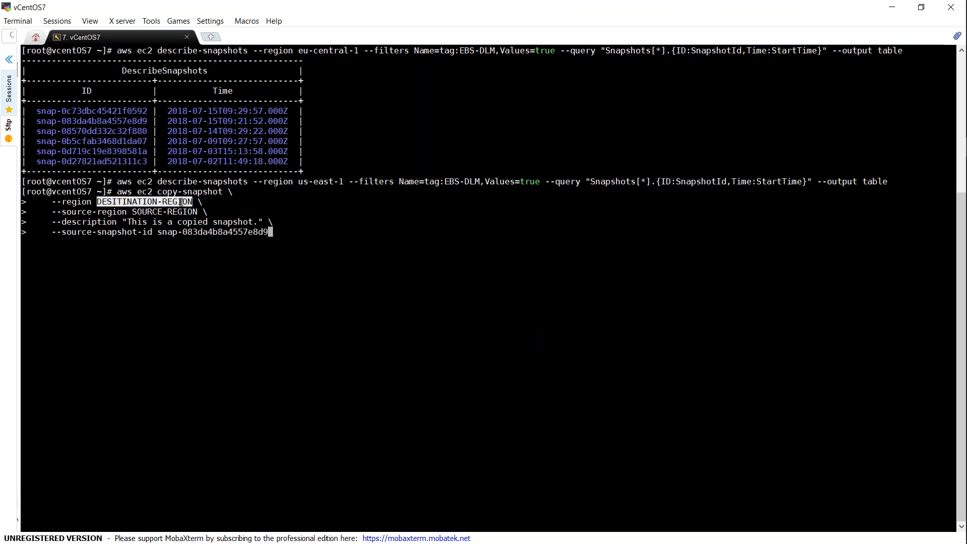
{"action": "double_click", "coordinate": [167, 212]}
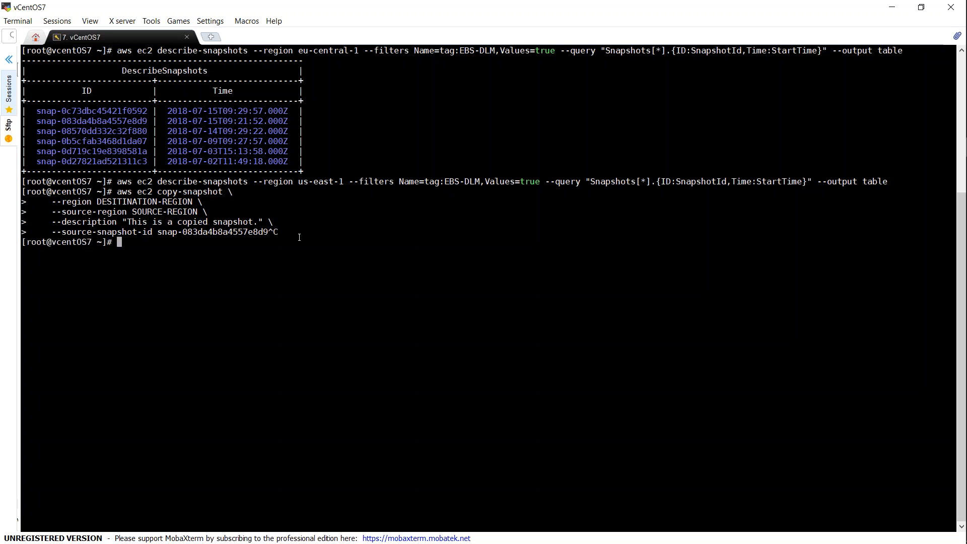
{"action": "mouse_move", "coordinate": [467, 287]}
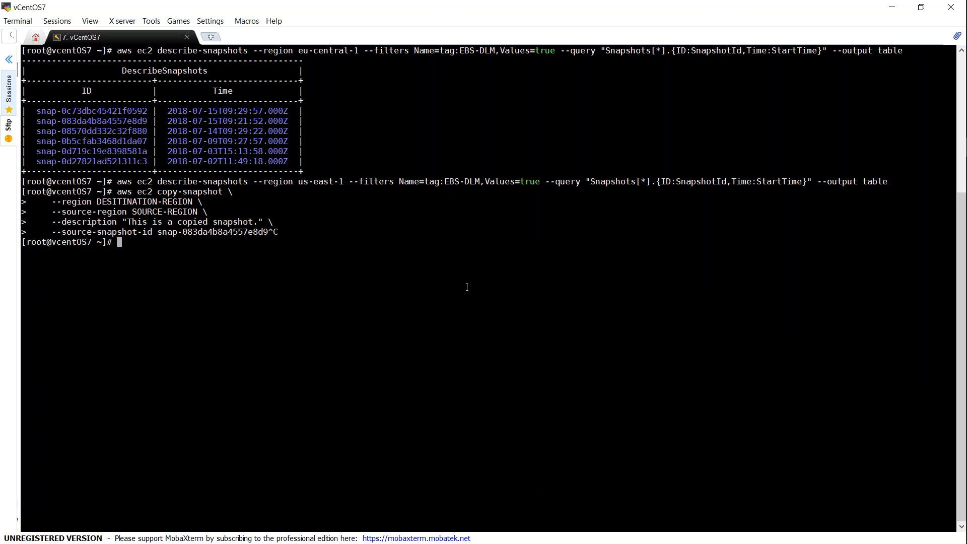
Copy snap-083da4b8a4557e8d9 from eu-central-1 to us-east-1, yielding new ID snap-0438e74f35e47bd6f
{"action": "type", "text": "aws ec2 copy-snapshot \\"}
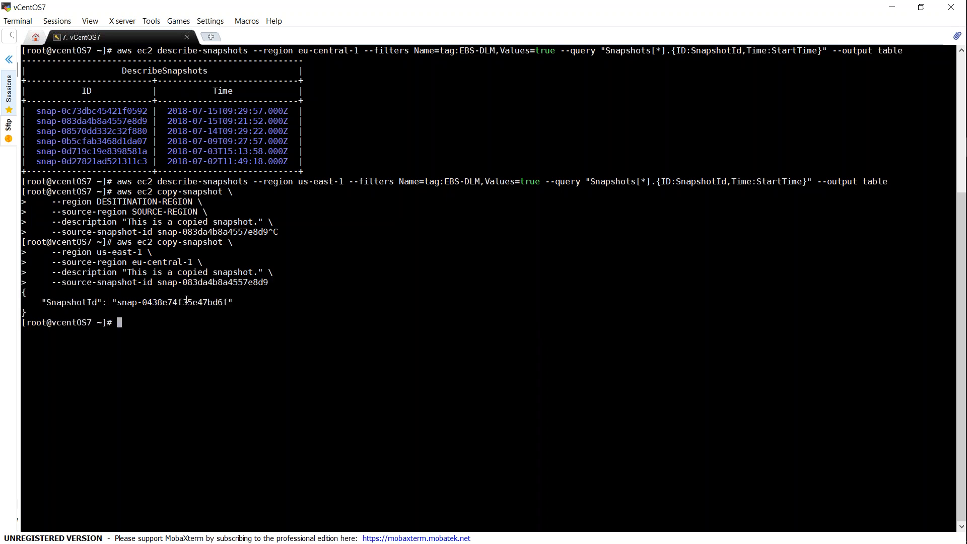
{"action": "double_click", "coordinate": [173, 302]}
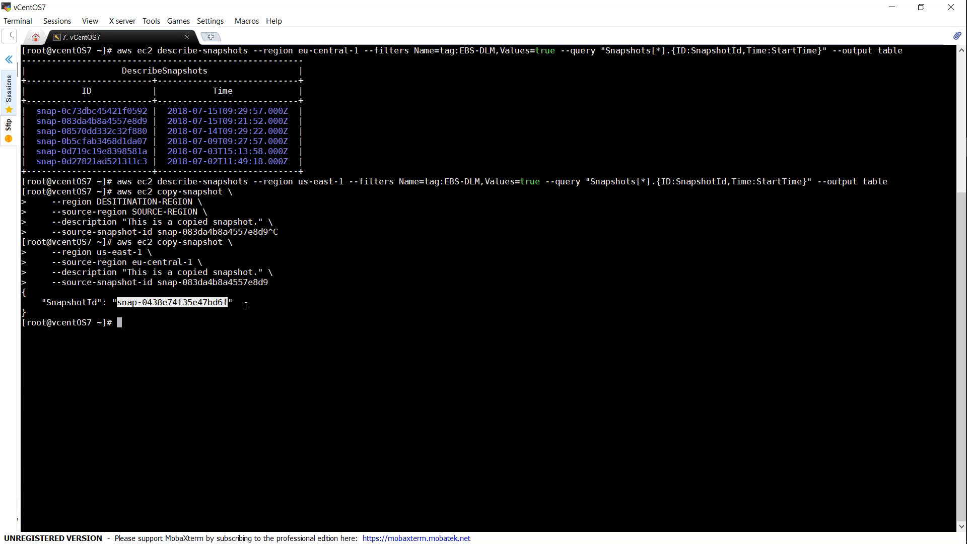
{"action": "mouse_move", "coordinate": [485, 327]}
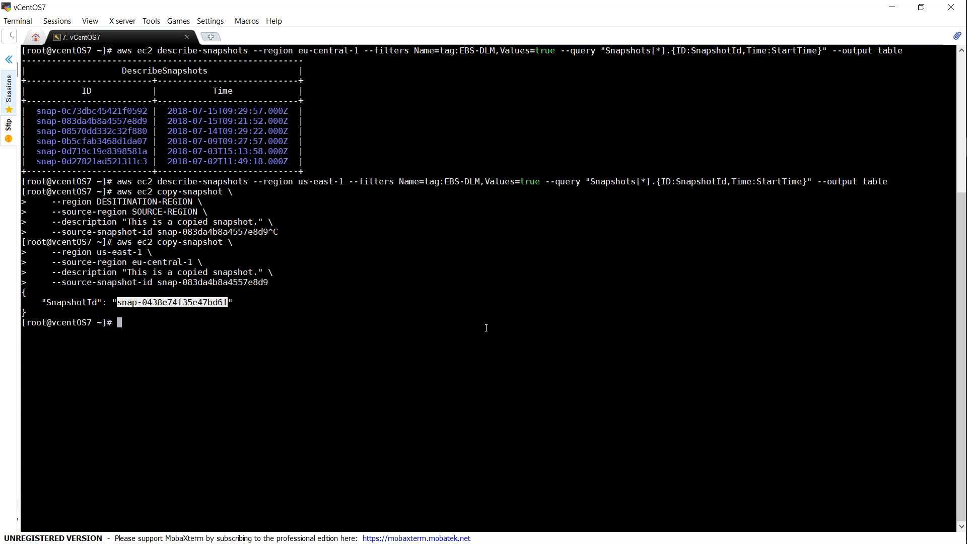
{"action": "mouse_move", "coordinate": [539, 329]}
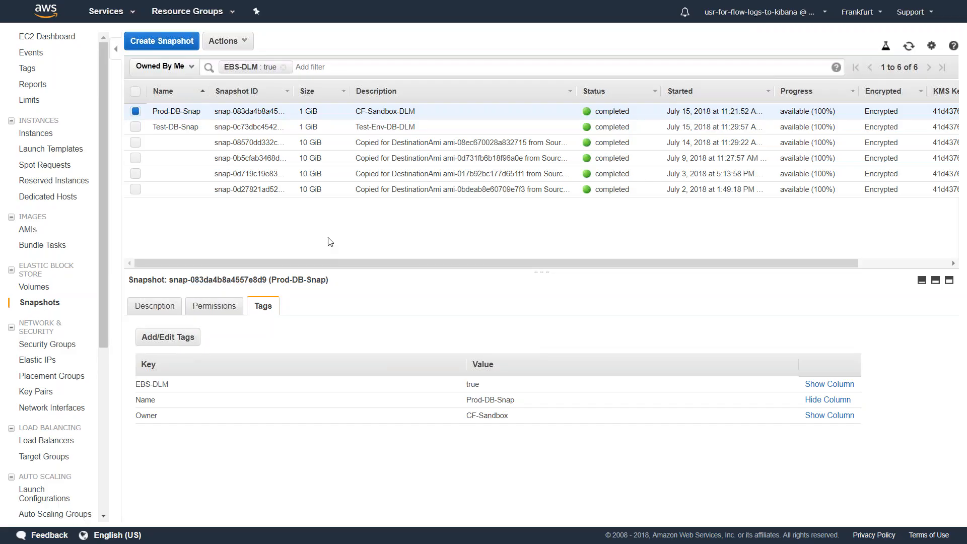
Select the Test-DB-Snap snapshot and choose Copy from the Actions menu
{"action": "left_click", "coordinate": [135, 127]}
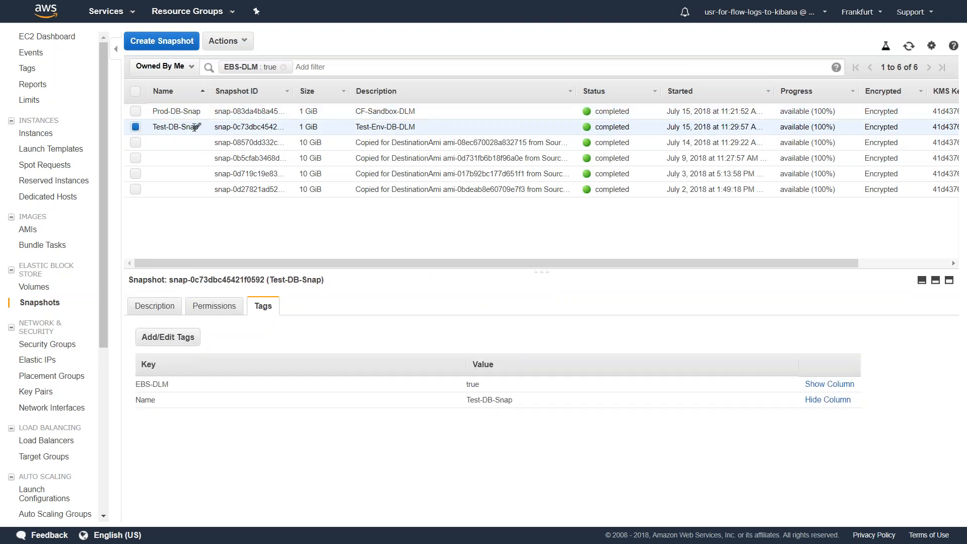
{"action": "left_click", "coordinate": [227, 41]}
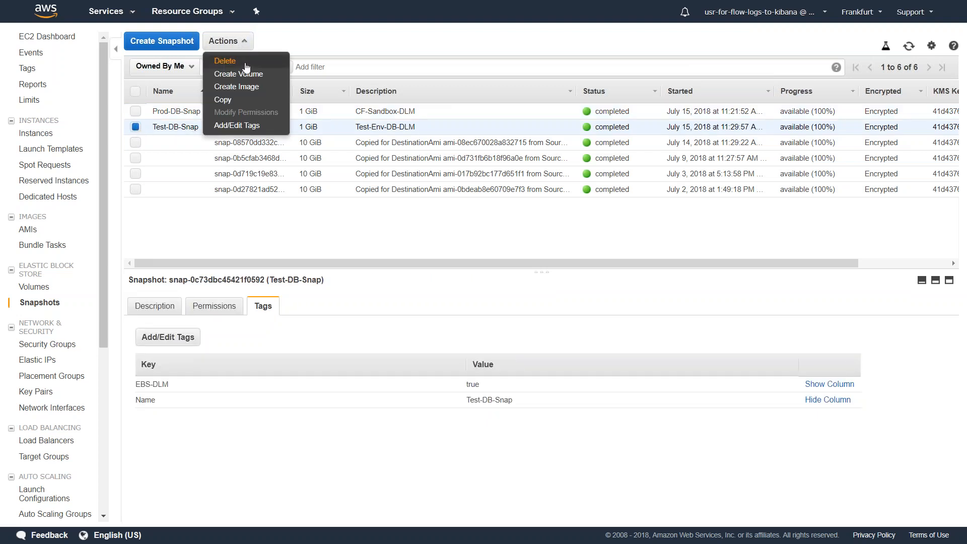
{"action": "left_click", "coordinate": [223, 100]}
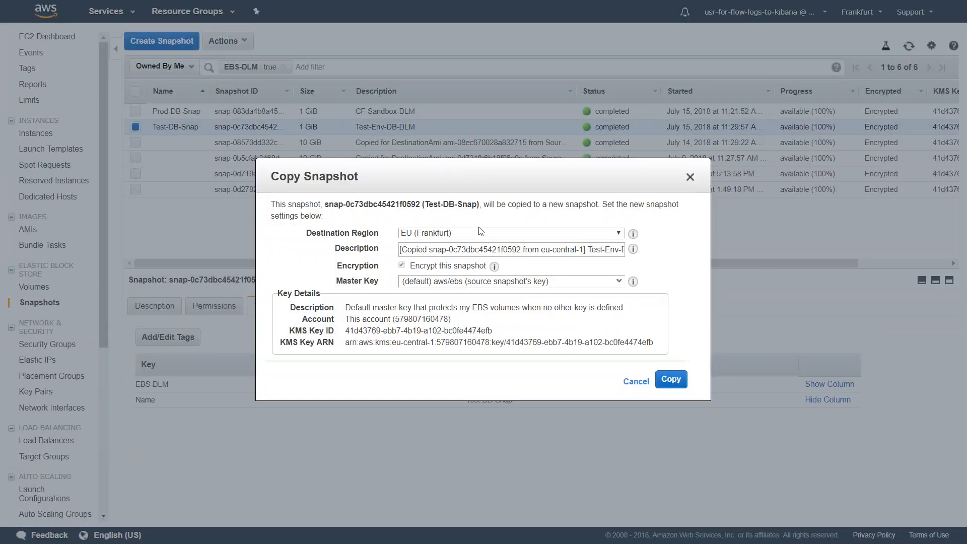
Set Destination Region to US East (N. Virginia), start the copy and dismiss the confirmation
{"action": "left_click", "coordinate": [510, 233]}
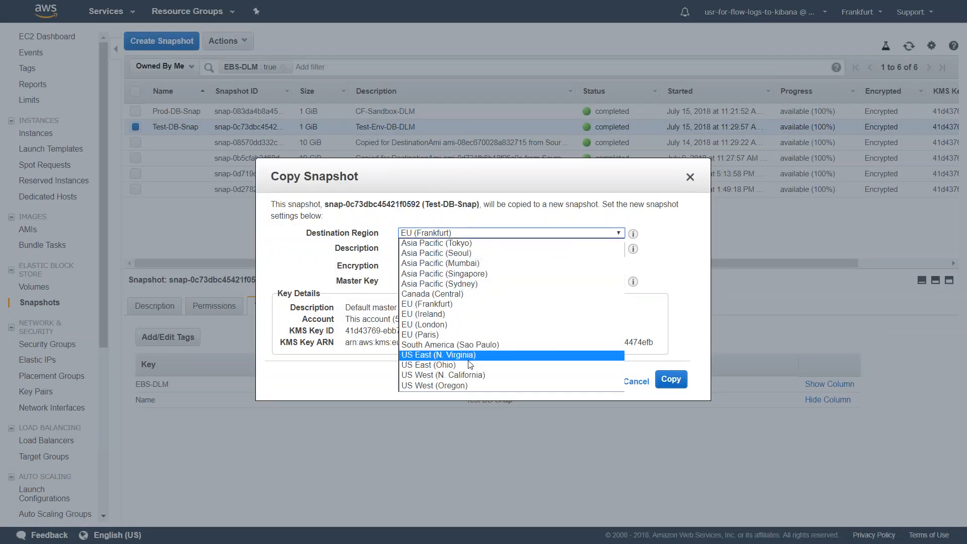
{"action": "left_click", "coordinate": [438, 355]}
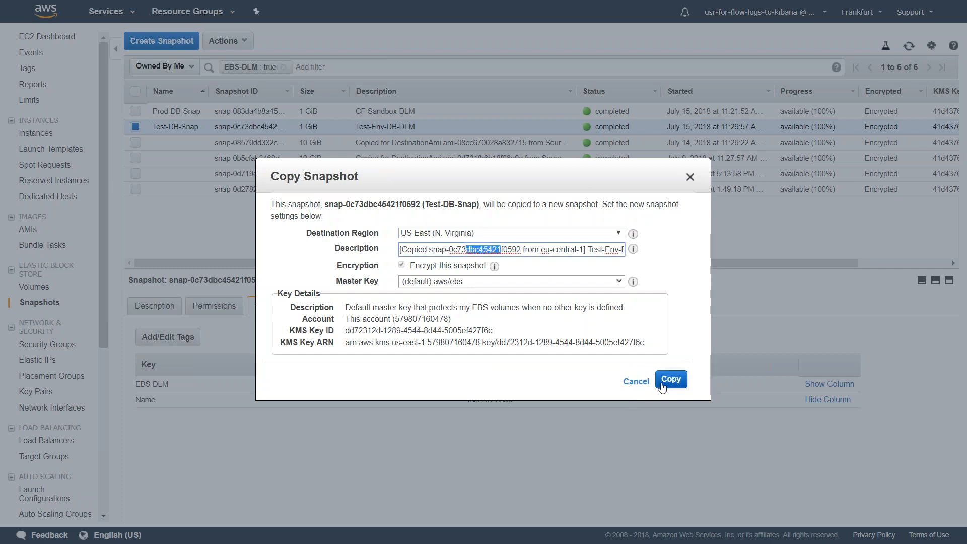
{"action": "left_click", "coordinate": [671, 379]}
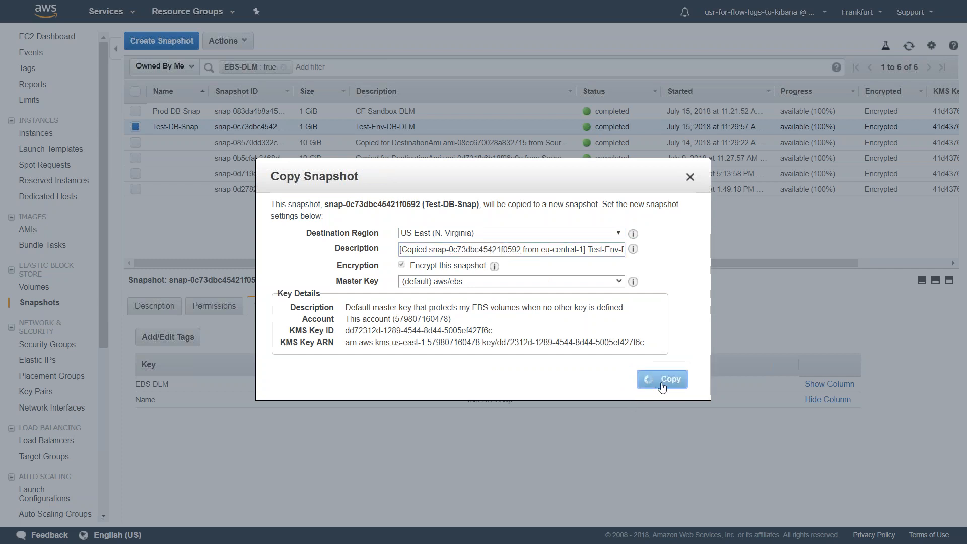
{"action": "left_click", "coordinate": [662, 379]}
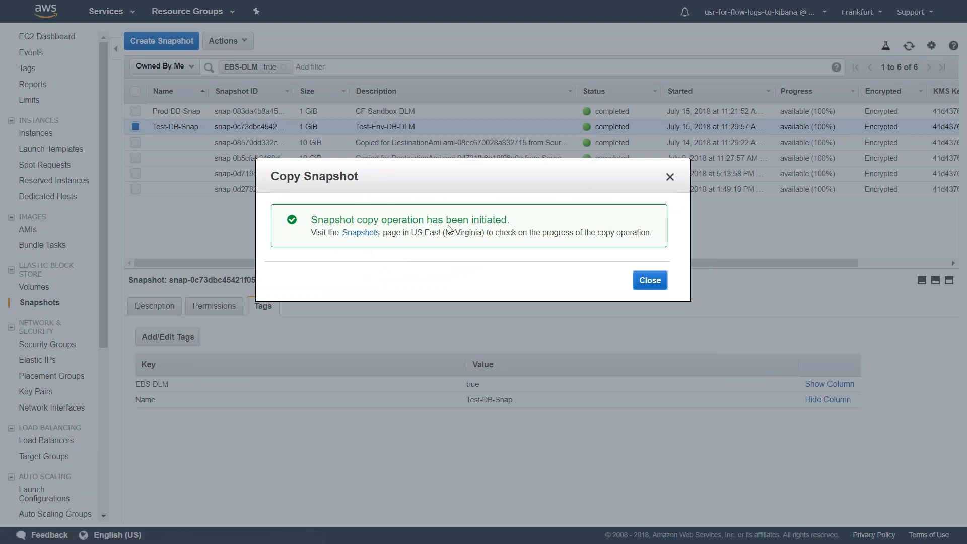
{"action": "left_click", "coordinate": [649, 280]}
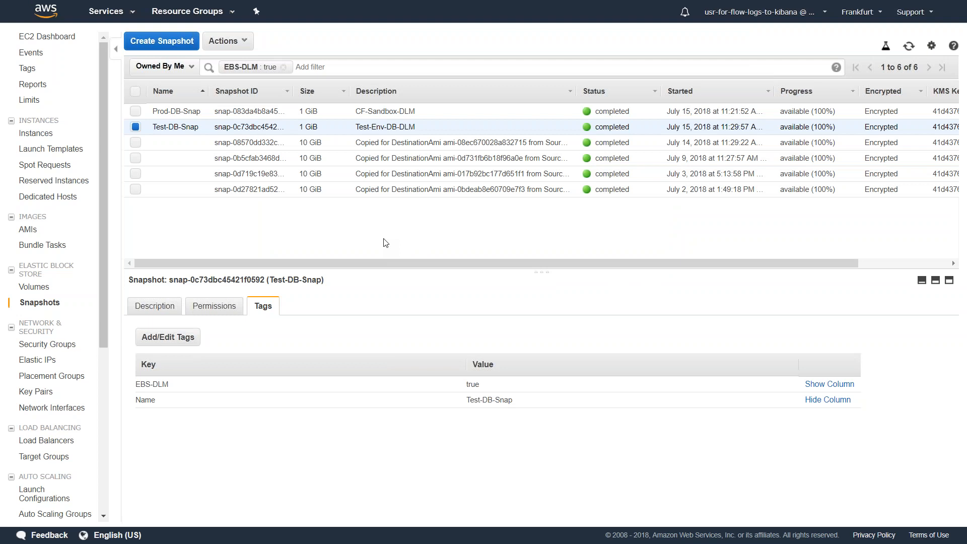
Switch to the N. Virginia Snapshots list and refresh it
{"action": "left_click", "coordinate": [859, 12]}
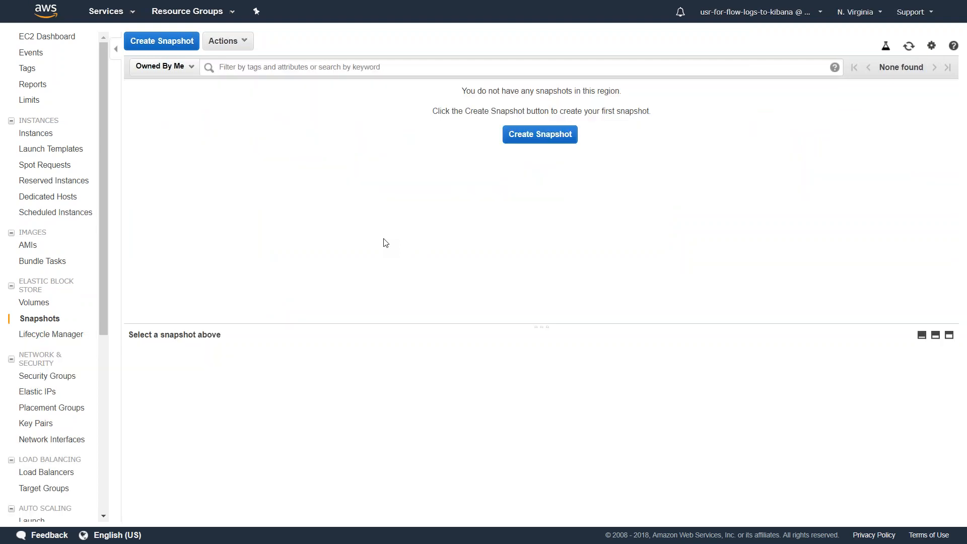
{"action": "mouse_move", "coordinate": [919, 95]}
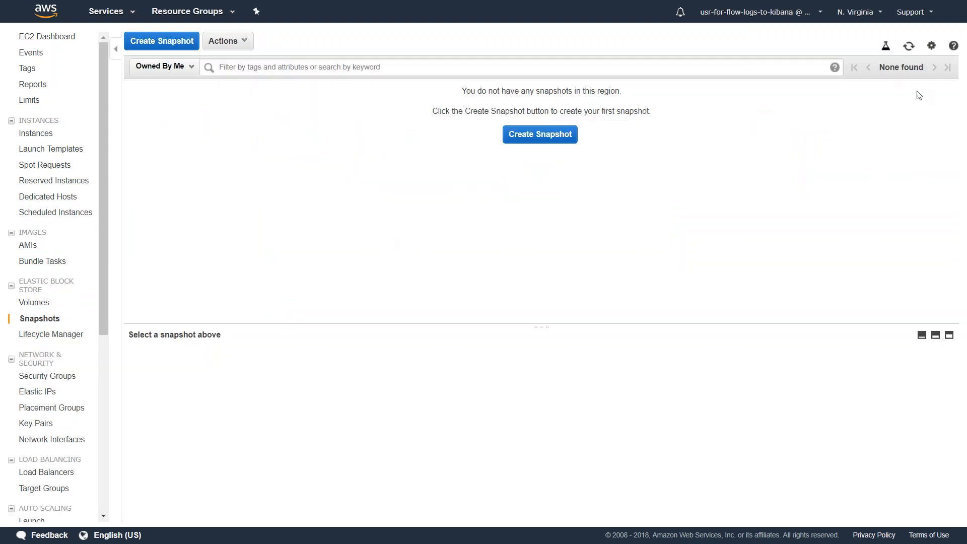
{"action": "left_click", "coordinate": [909, 45]}
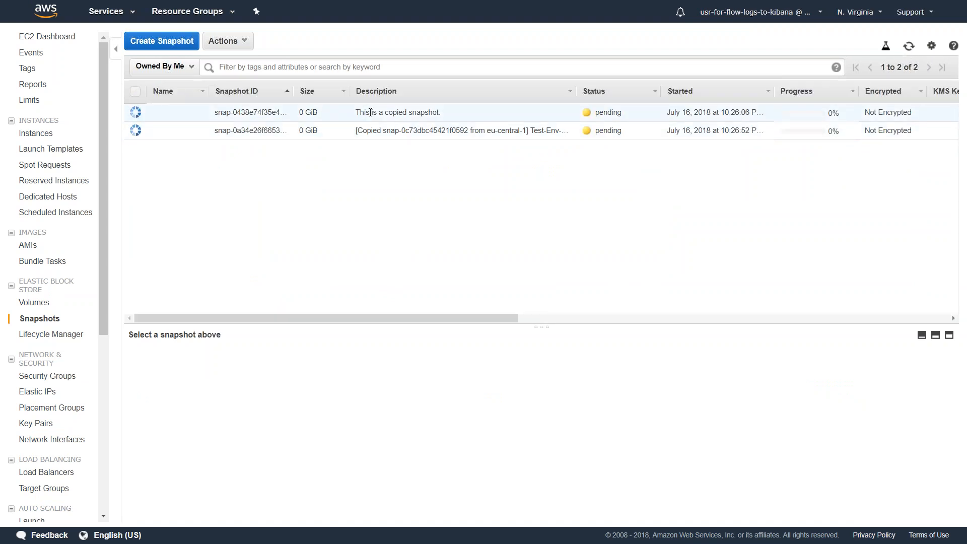
Select the CLI-copied pending snapshot and review its description and details
{"action": "double_click", "coordinate": [398, 112]}
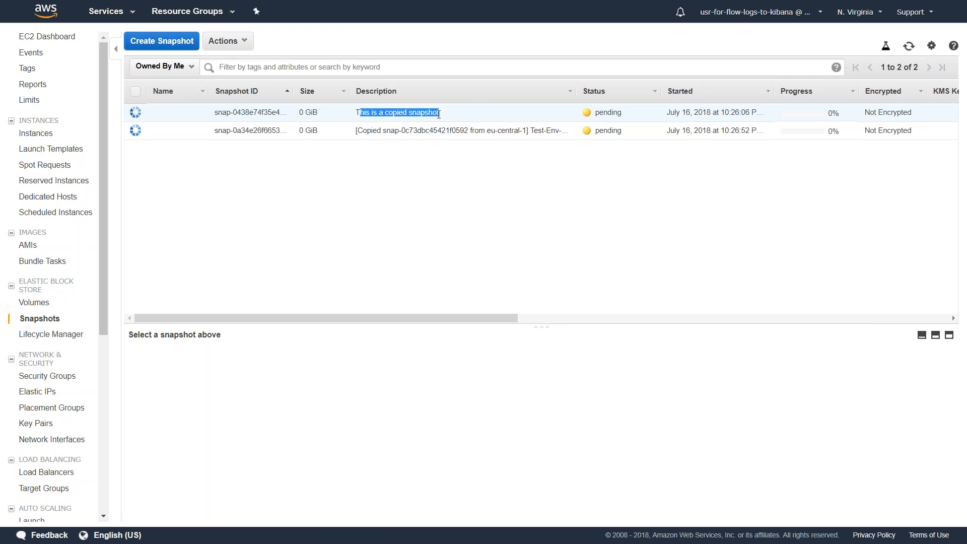
{"action": "left_click", "coordinate": [250, 112]}
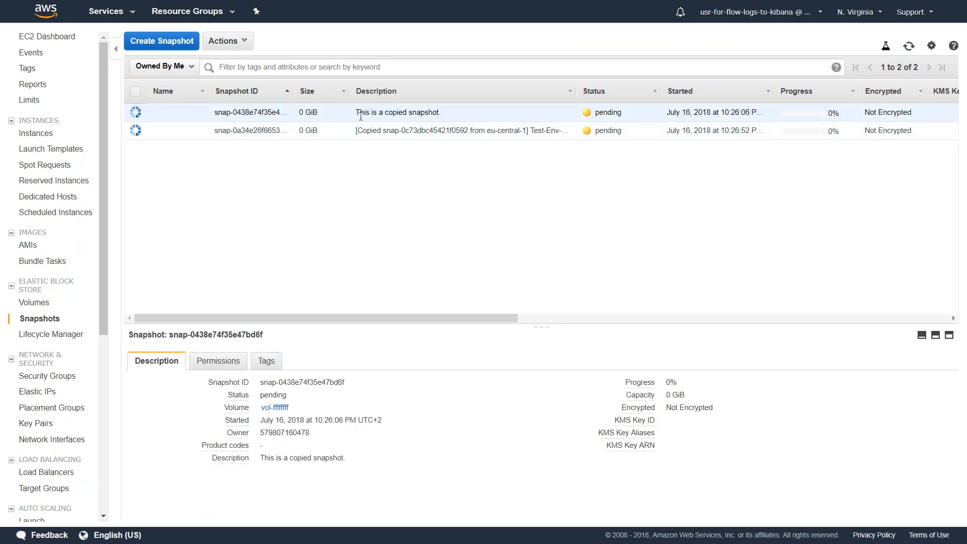
{"action": "left_click_drag", "start_coordinate": [357, 130], "coordinate": [434, 130]}
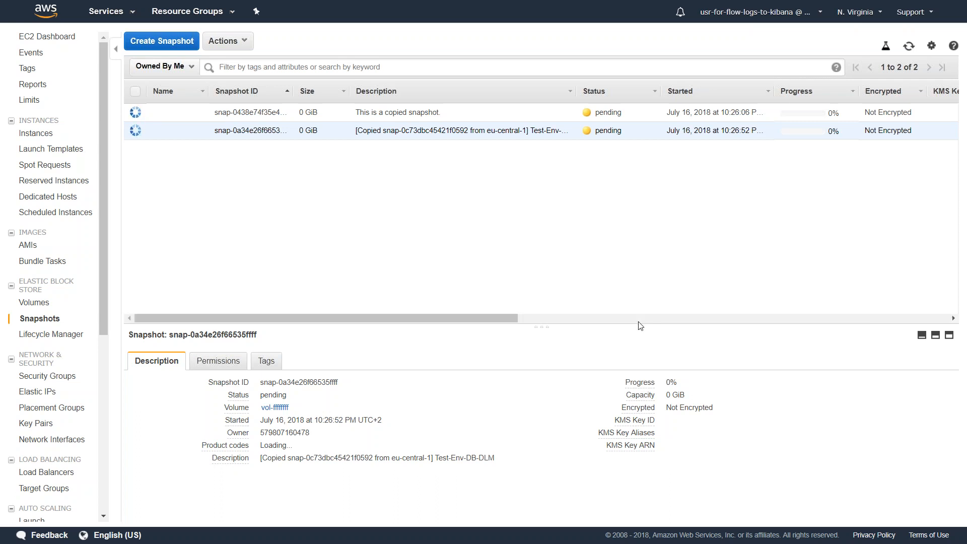
{"action": "mouse_move", "coordinate": [675, 326]}
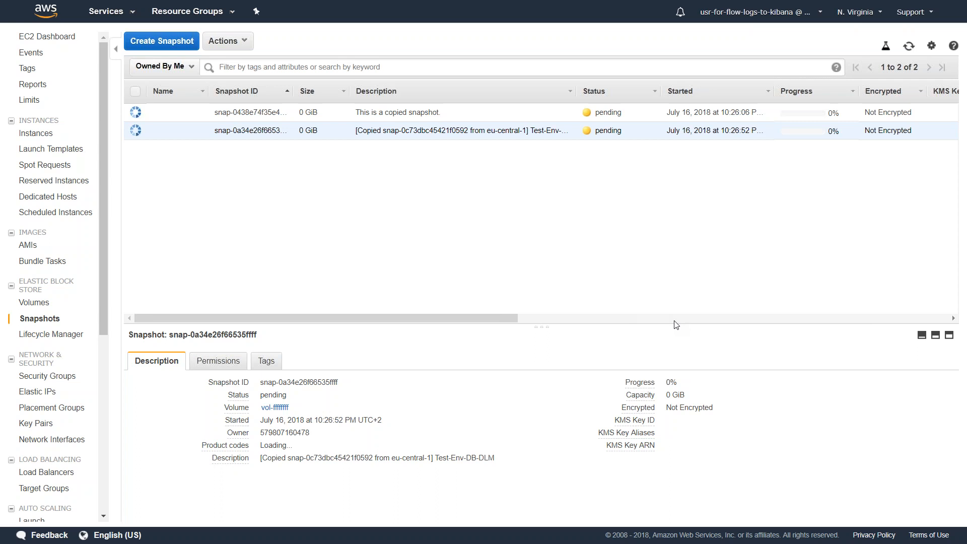